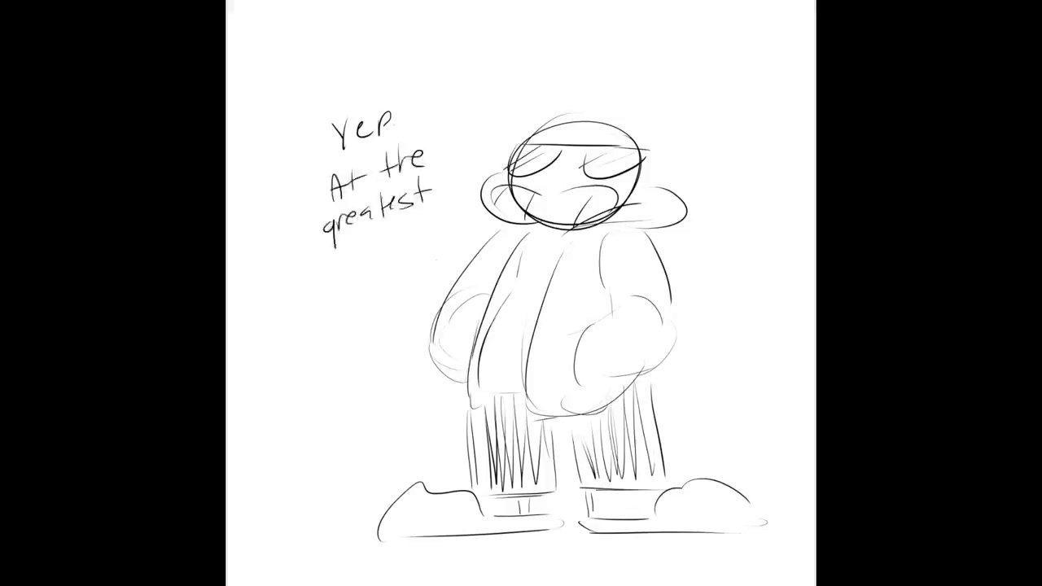
{"action": "type", "text": "place in the world."}
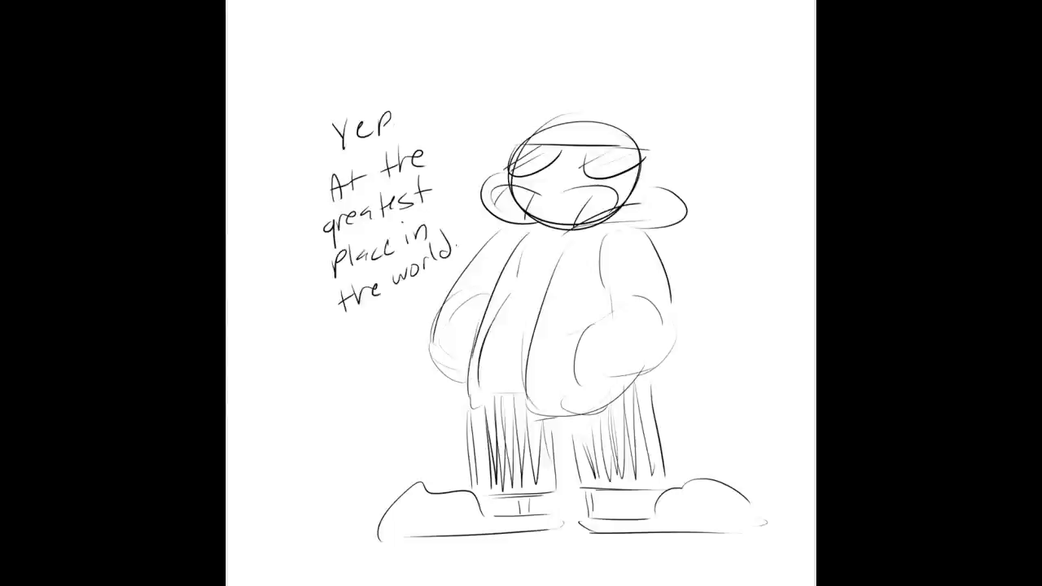